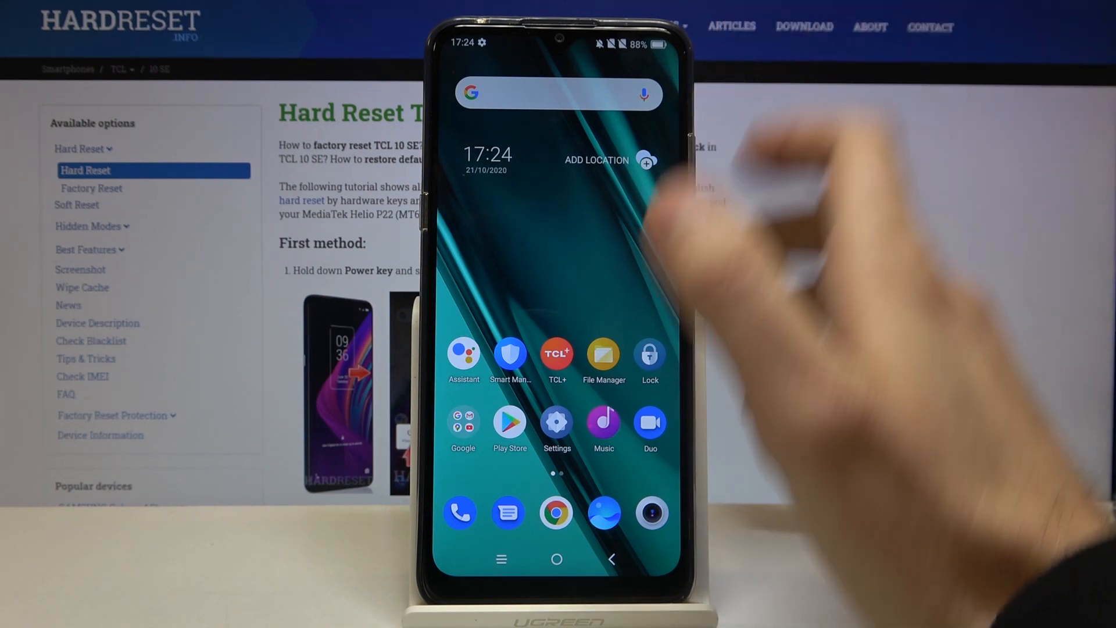
# Launch Settings from the home screen and scroll the list down to System
pyautogui.click(556, 423)
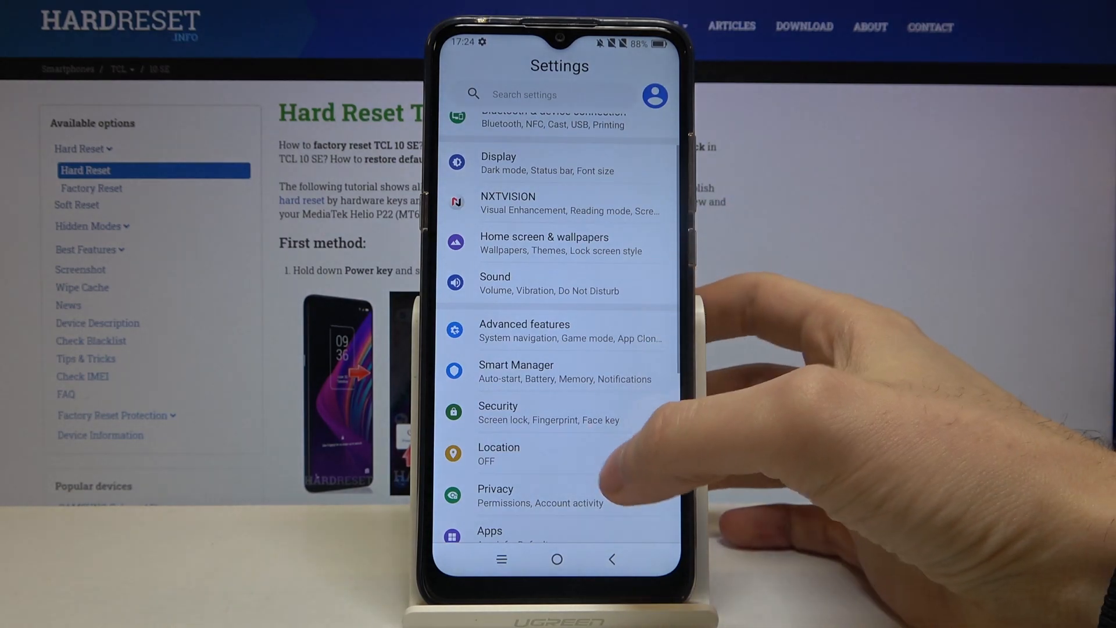
pyautogui.scroll(-3)
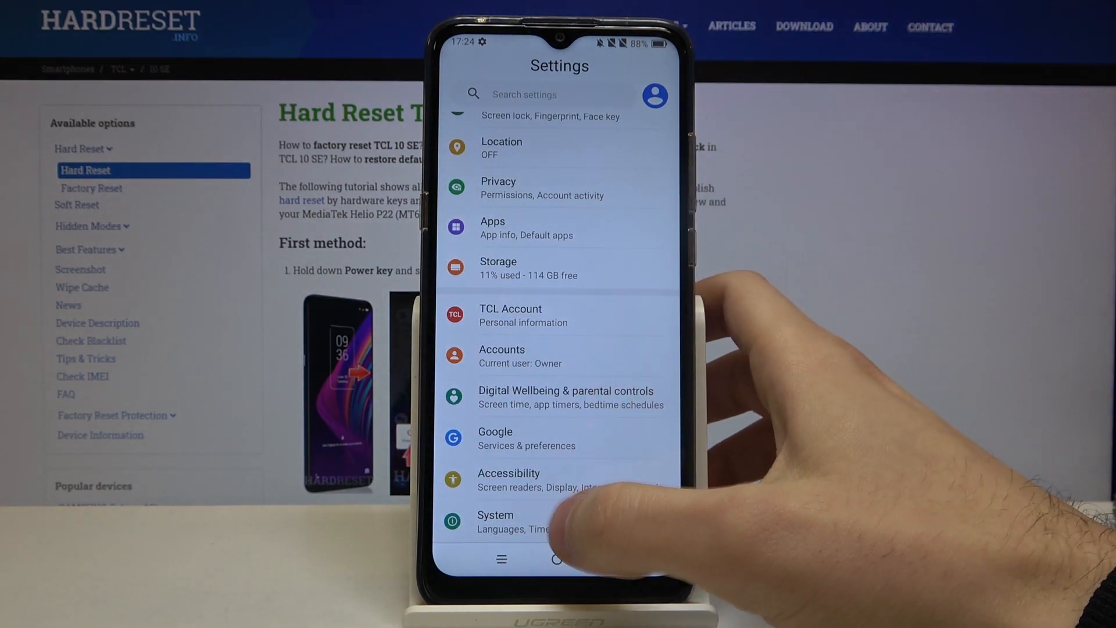
# Enter System > Date & time, disable Automatic date & time, and cancel the date picker
pyautogui.click(495, 515)
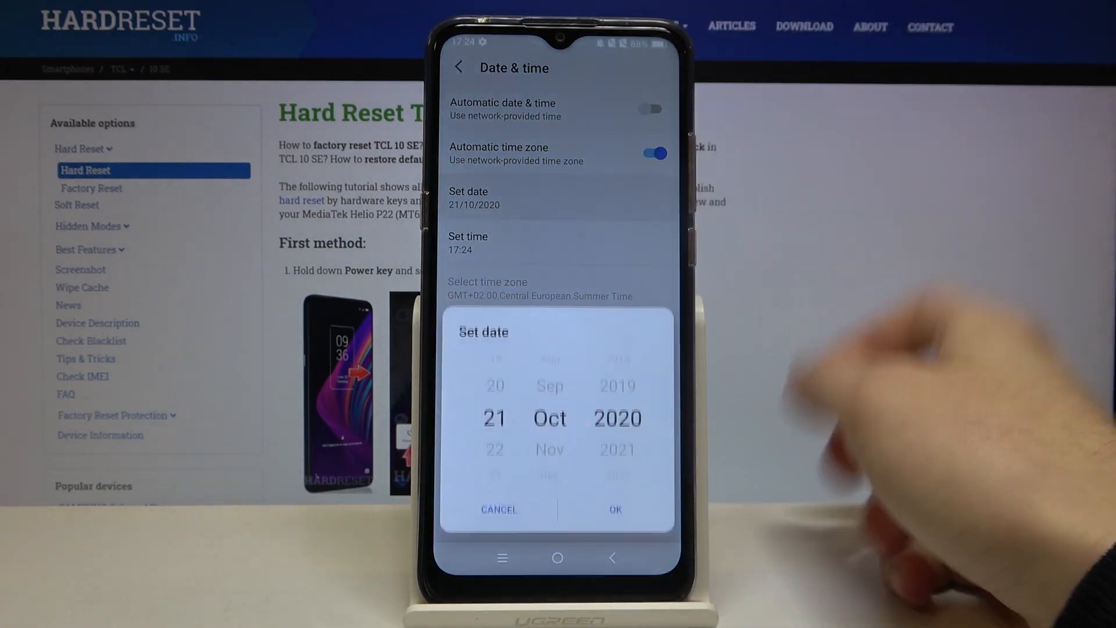
pyautogui.click(468, 242)
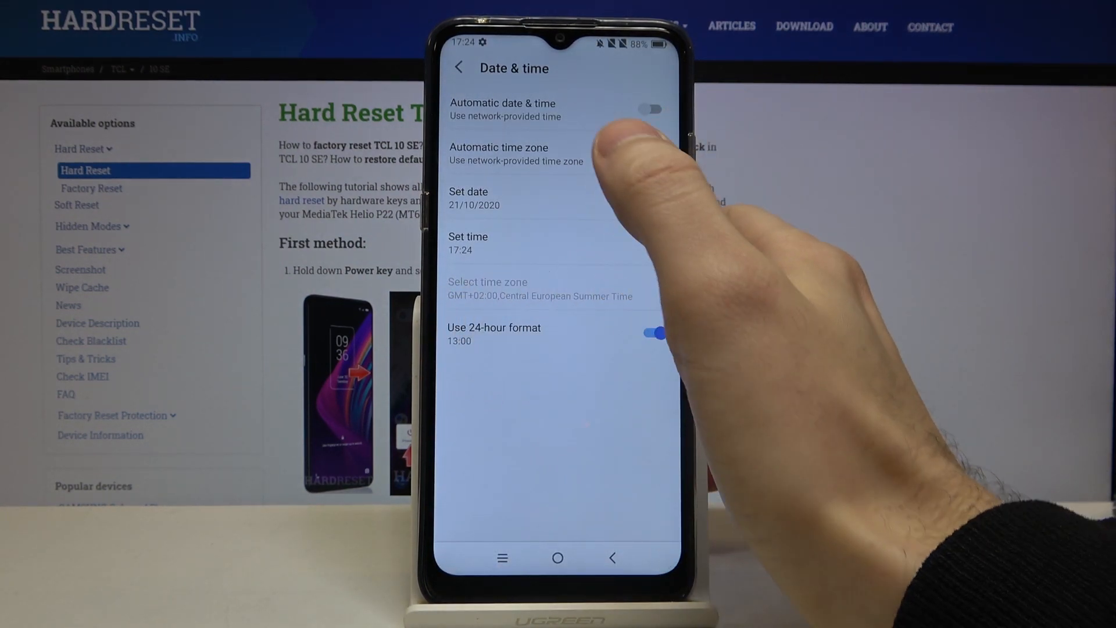
# Disable Automatic time zone, toggle 24-hour format off and back on, then return Home
pyautogui.click(649, 153)
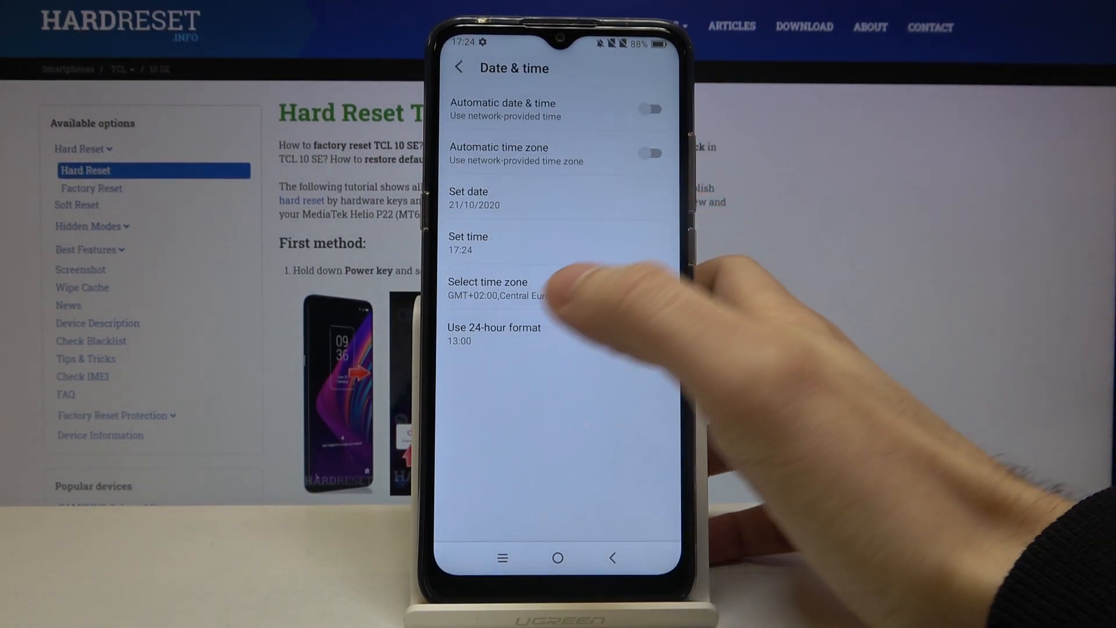
pyautogui.click(651, 332)
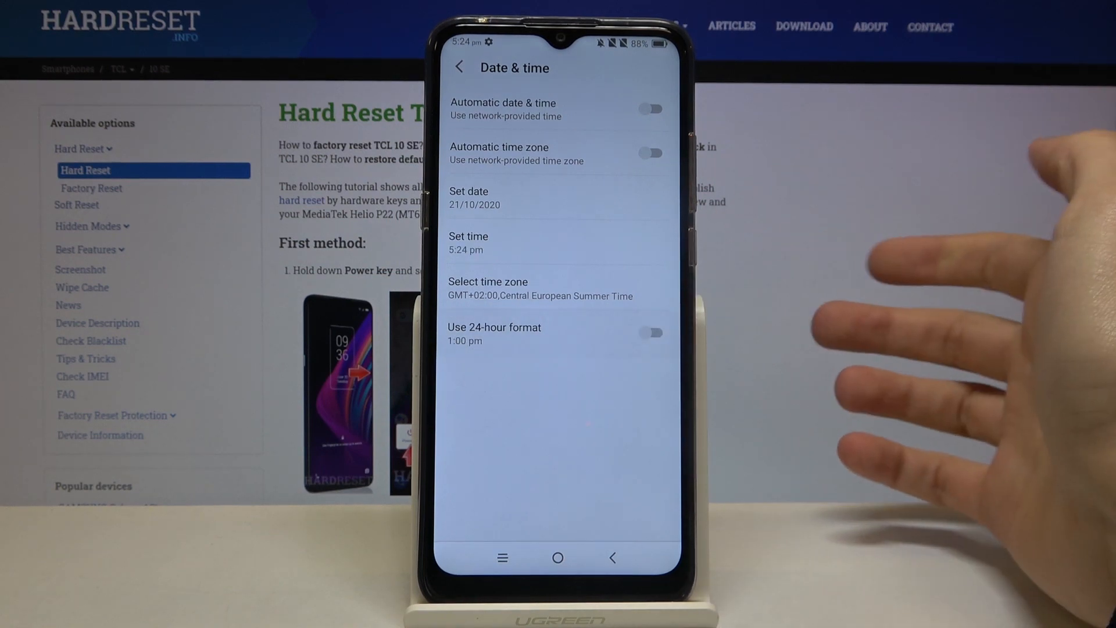
pyautogui.click(652, 332)
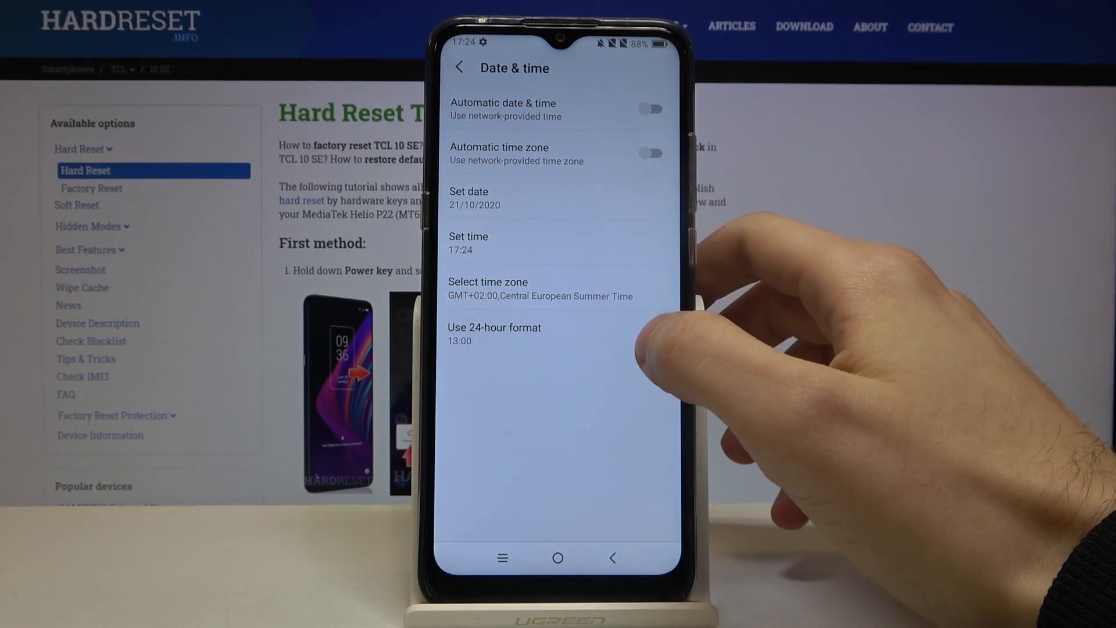
pyautogui.click(656, 333)
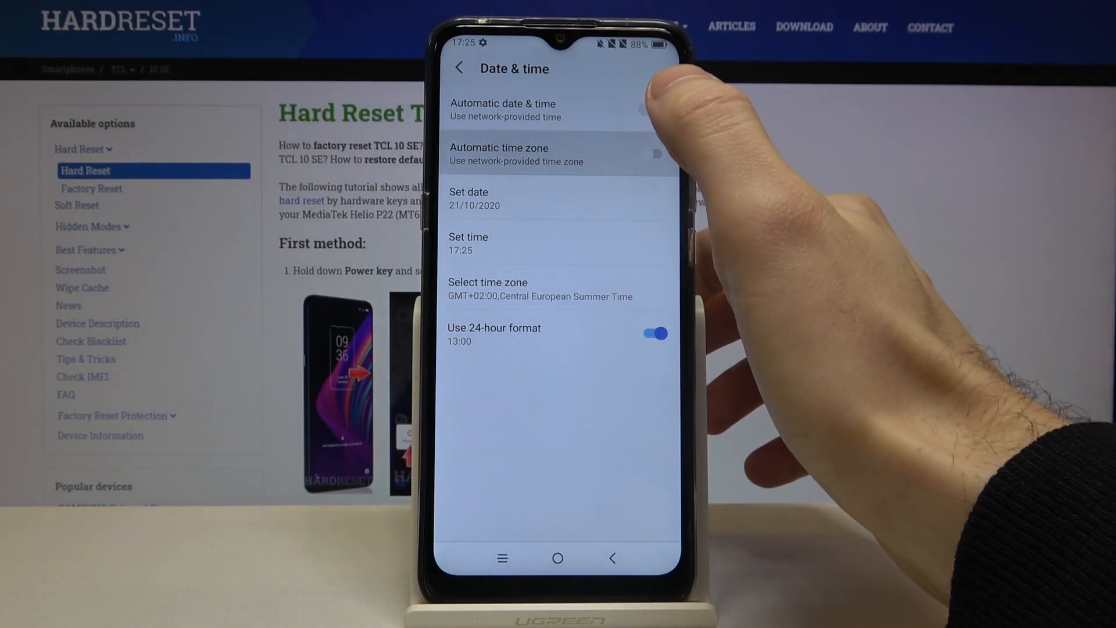
pyautogui.click(558, 558)
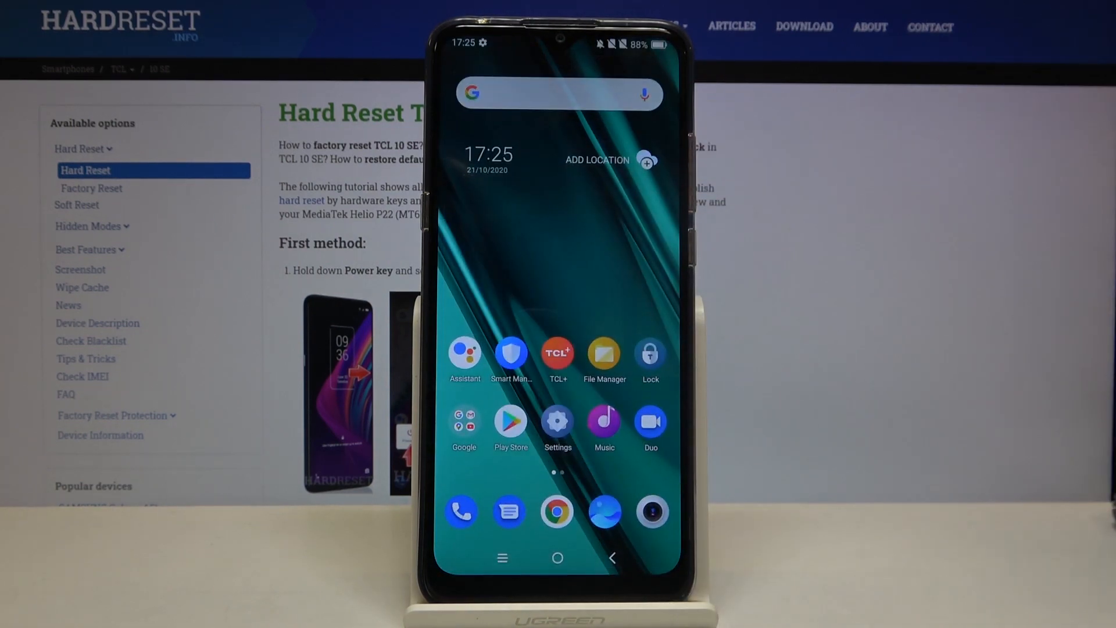